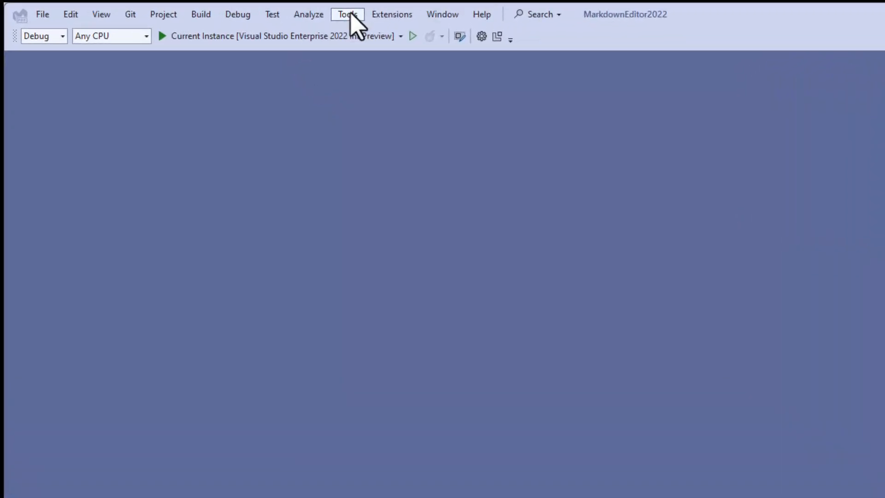
pyautogui.moveTo(417, 420)
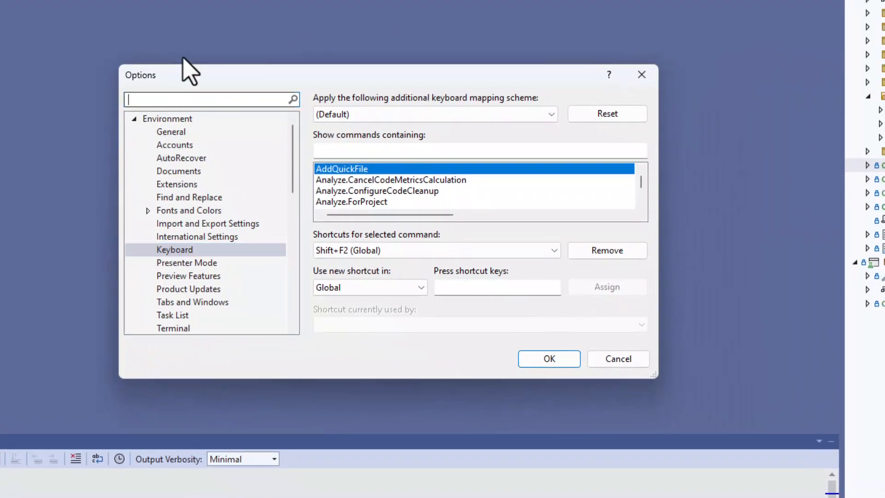
# Enable 'New Visual Studio Search experience' under Preview Features in Options and confirm with OK
pyautogui.write('search')
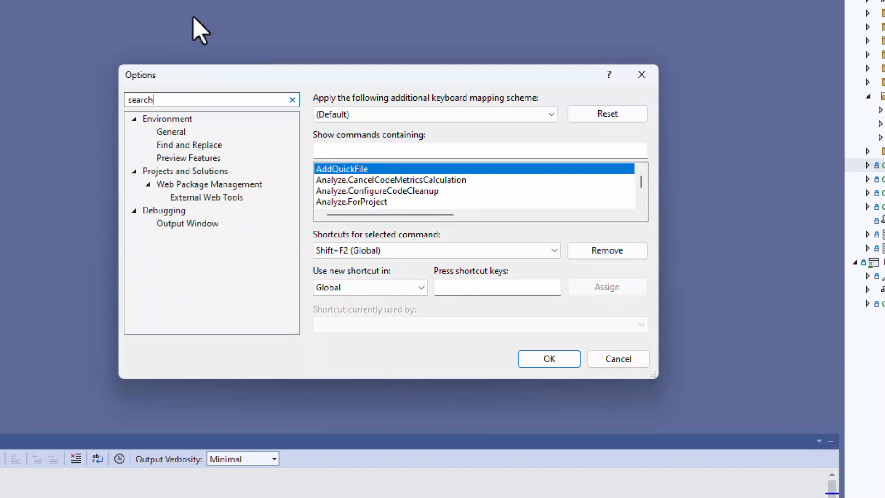
pyautogui.click(188, 158)
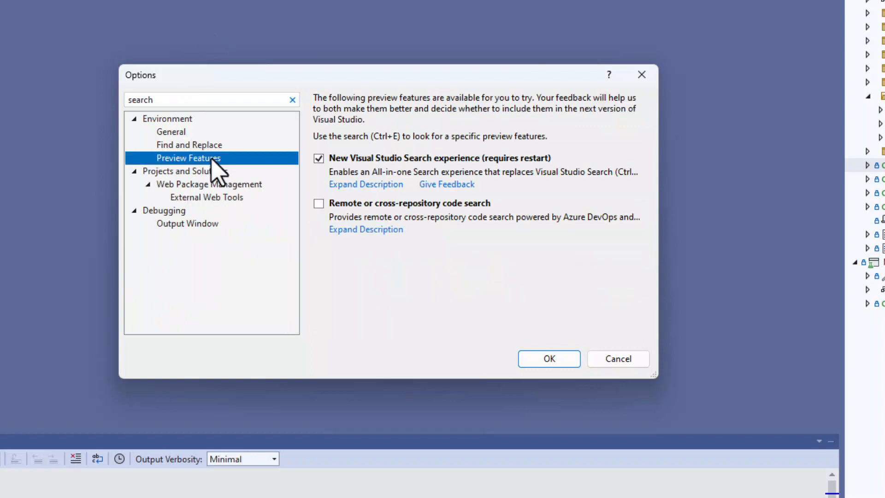
pyautogui.moveTo(392, 178)
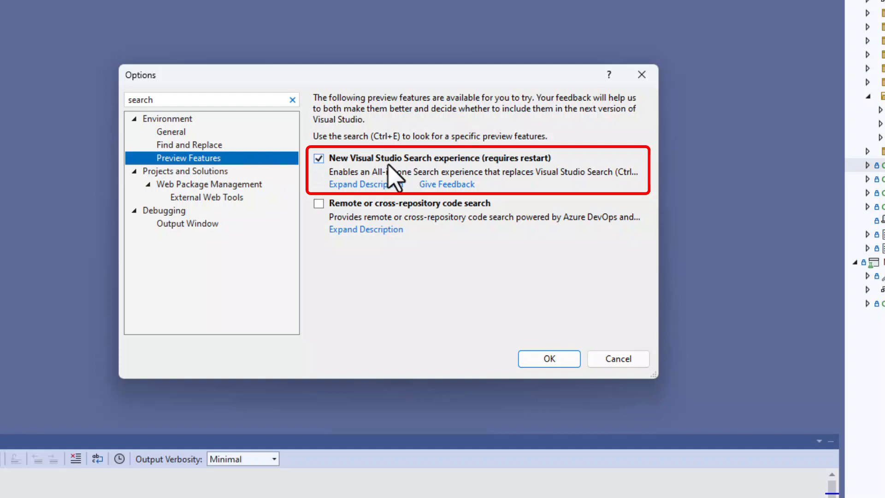
pyautogui.click(548, 359)
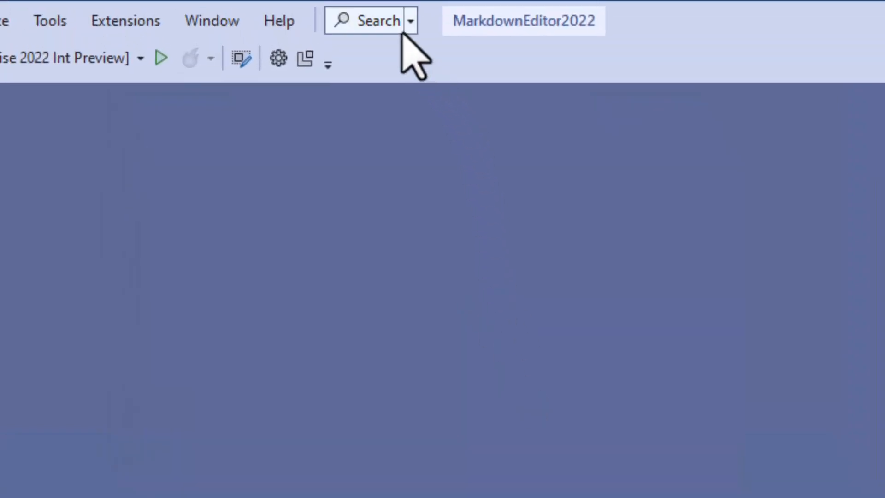
# Switch the title-bar Search to Code Search to preview the Constants class
pyautogui.click(410, 21)
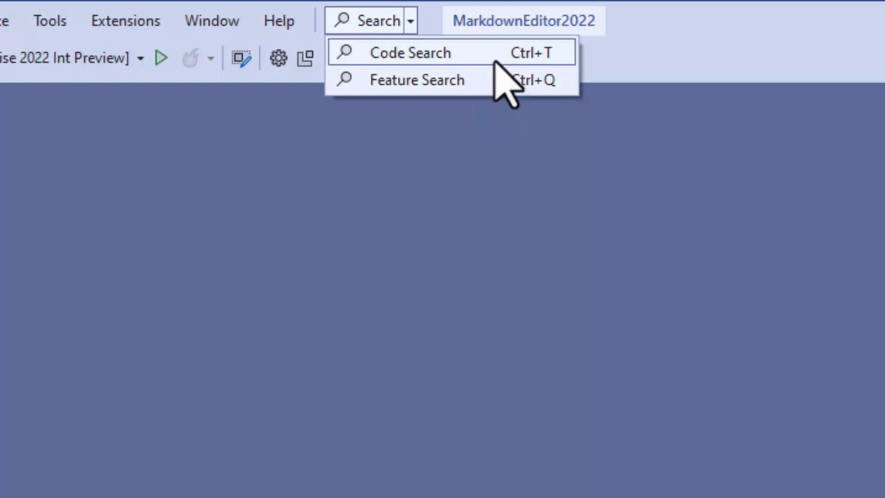
pyautogui.click(411, 52)
pyautogui.write('consta')
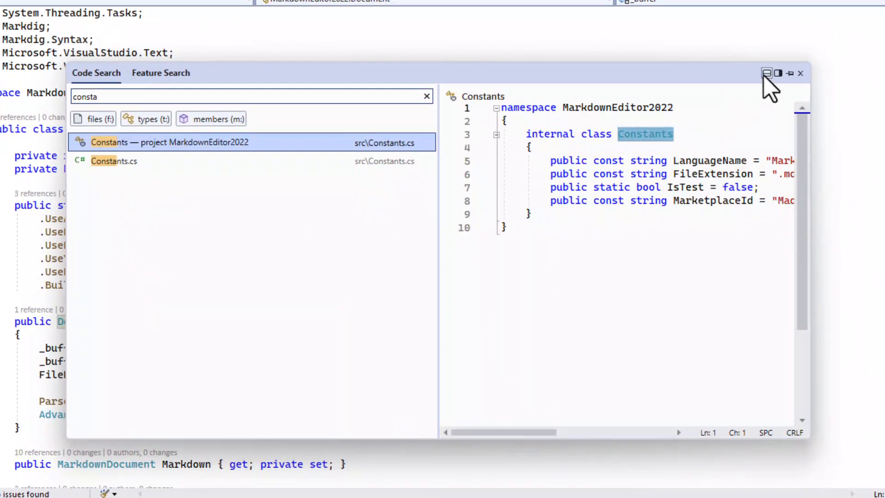
pyautogui.click(766, 73)
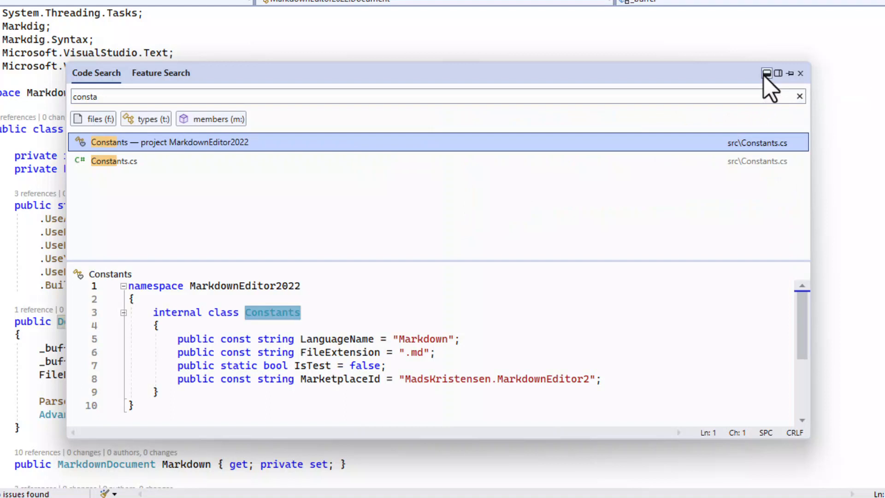
pyautogui.click(777, 73)
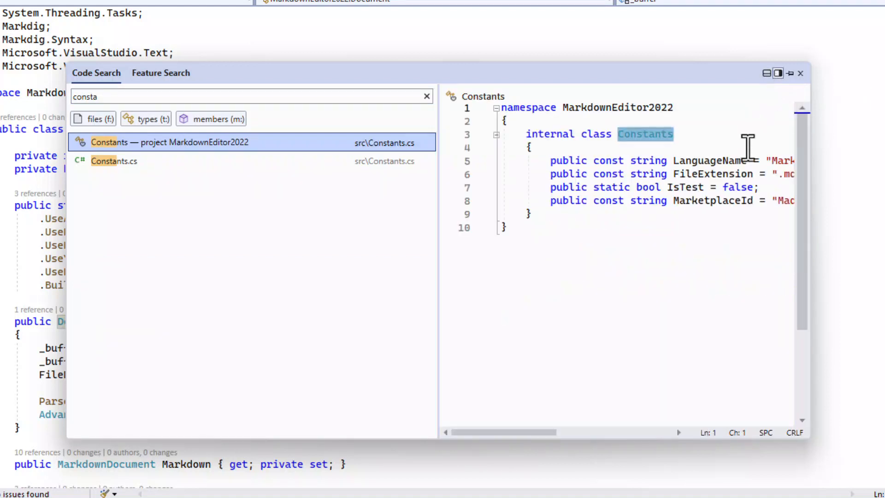
pyautogui.moveTo(714, 163)
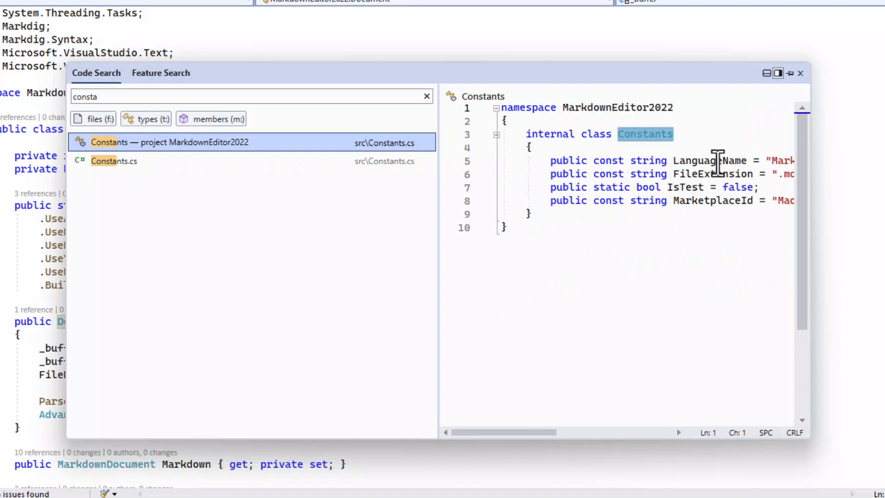
# Start renaming the LanguageName constant in the preview, then close search
pyautogui.rightClick(700, 160)
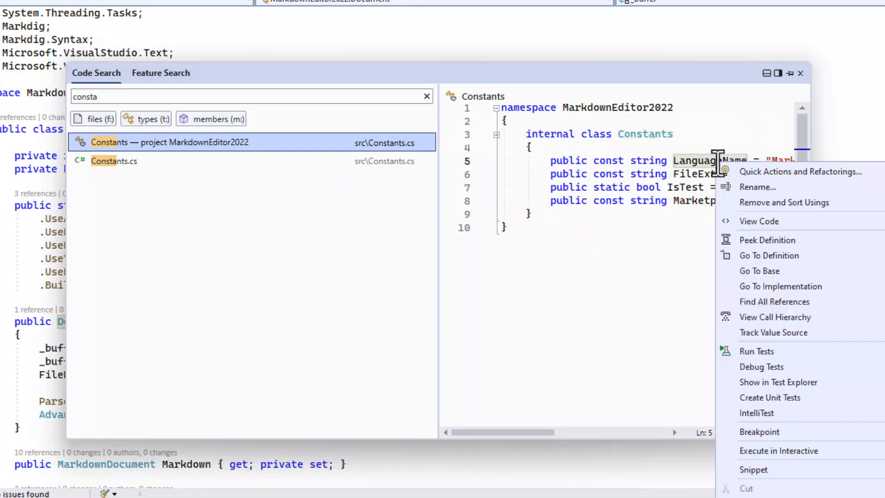
pyautogui.moveTo(762, 187)
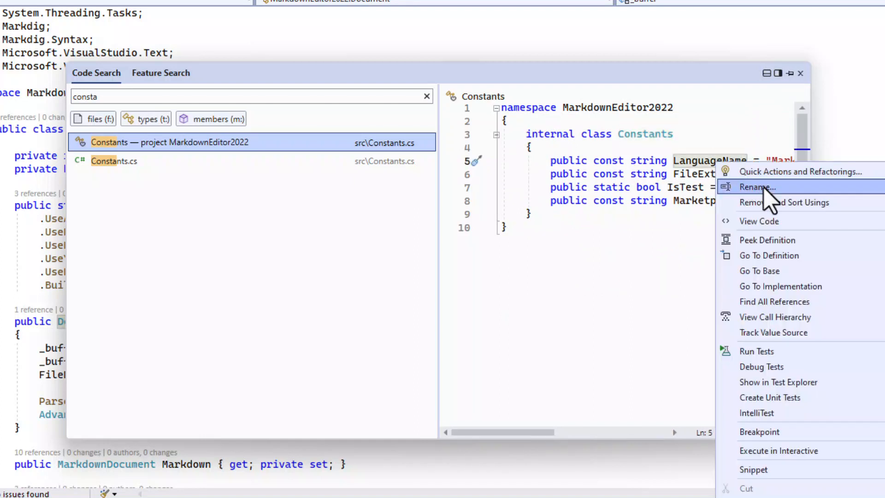
pyautogui.click(755, 187)
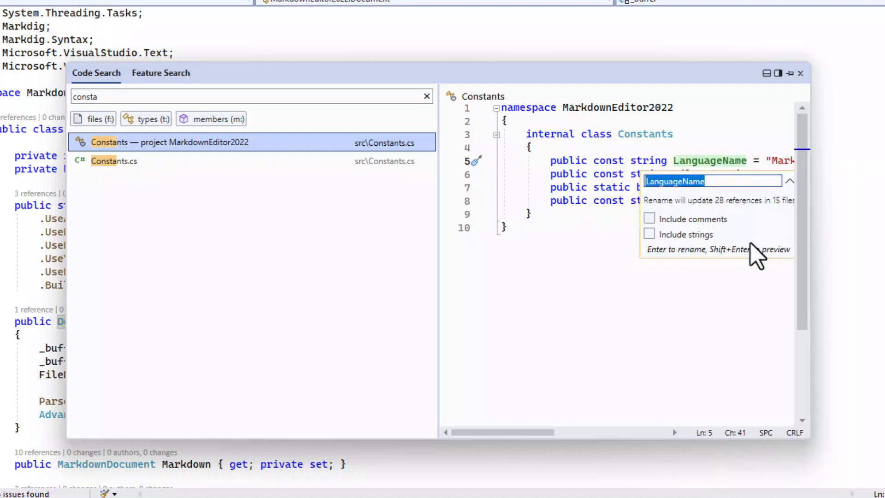
pyautogui.click(717, 181)
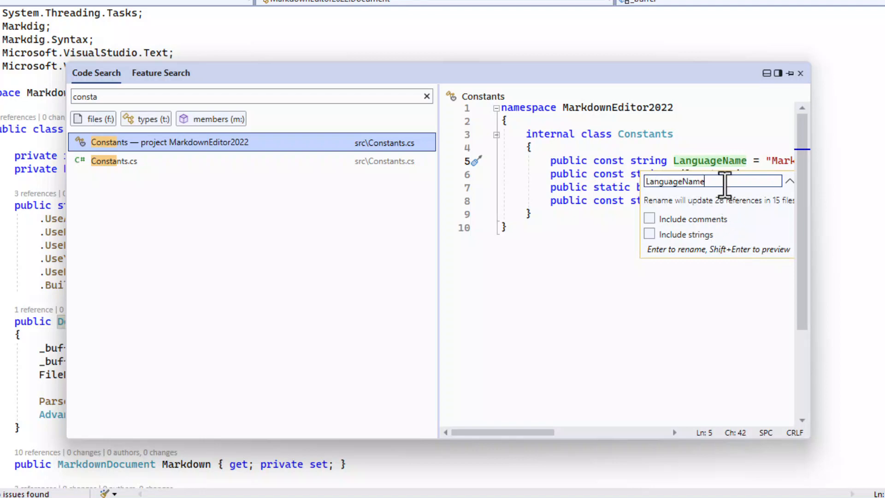
pyautogui.press('Backspace')
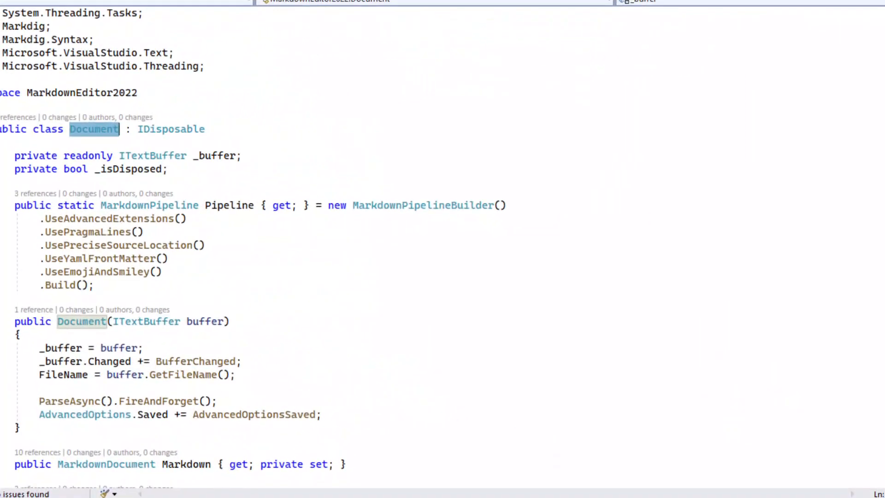
# Open Test Explorer via Feature Search, then the 'Change hotkeys and keyboard shortcuts' page
pyautogui.write('test expl')
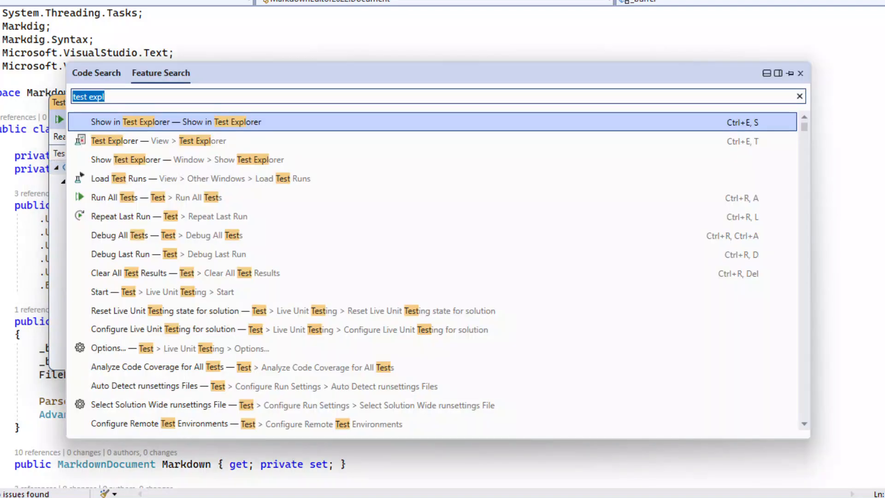
pyautogui.write('keybo')
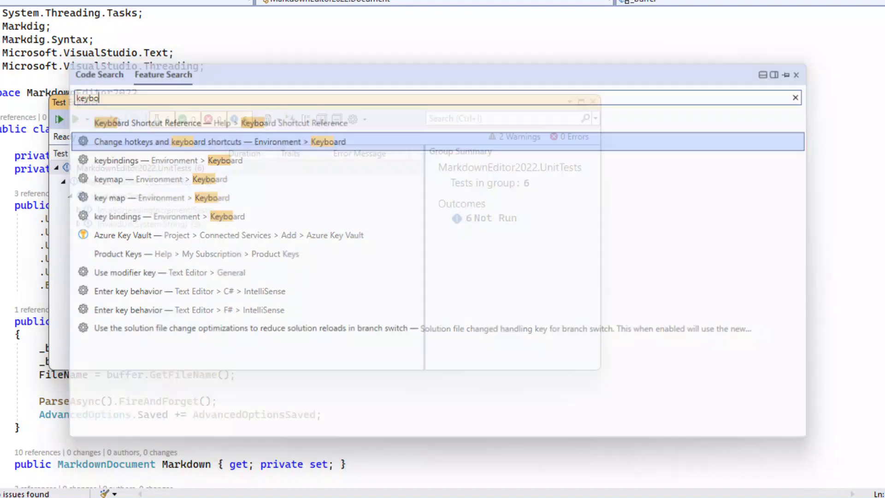
pyautogui.click(219, 142)
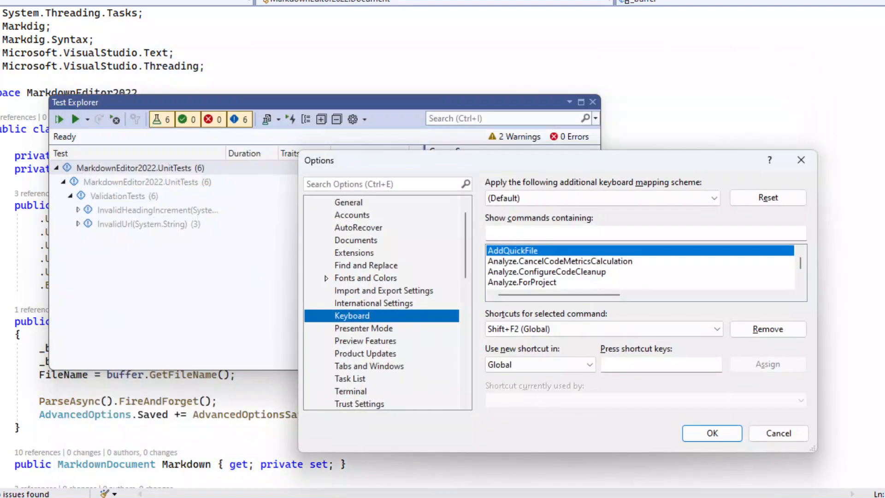